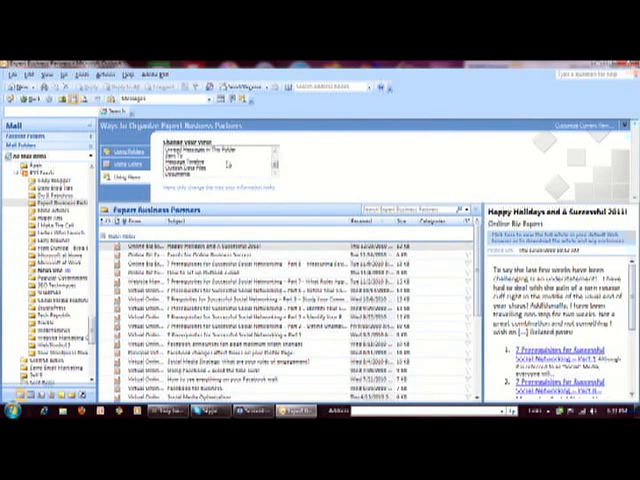
mouse_move(300, 165)
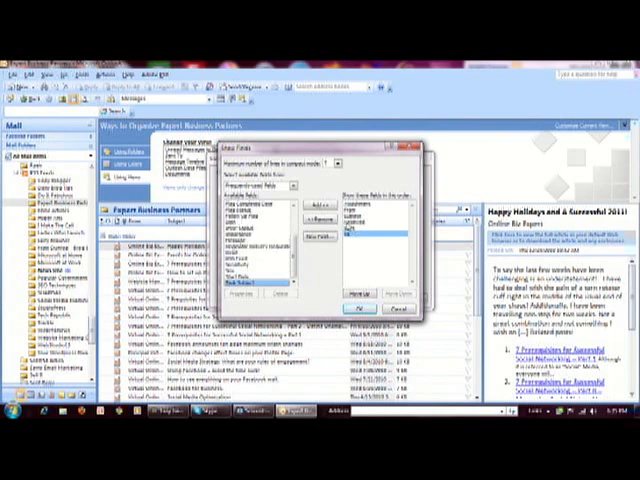
Open the Show Fields chooser to add Attachment, From, Subject and Received columns.
click(370, 230)
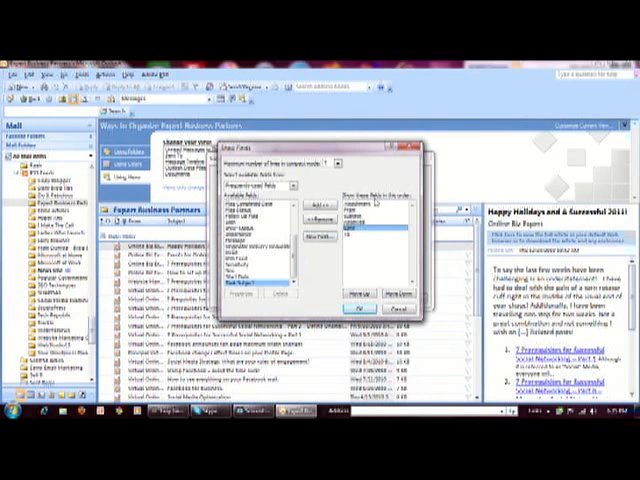
Move Attachment to the bottom of the shown-fields list, after Received and Size.
click(375, 210)
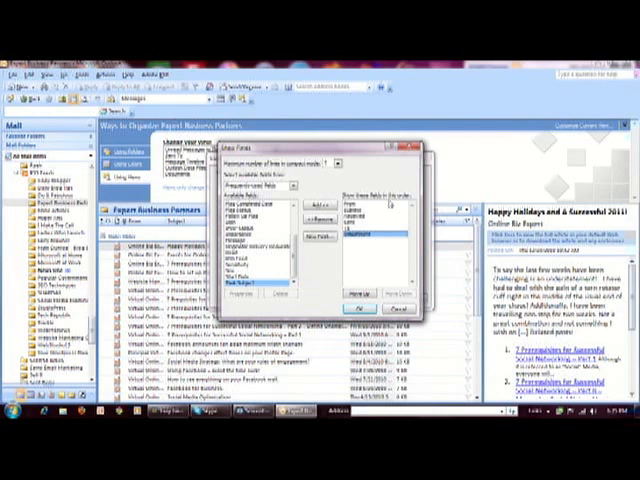
mouse_move(388, 200)
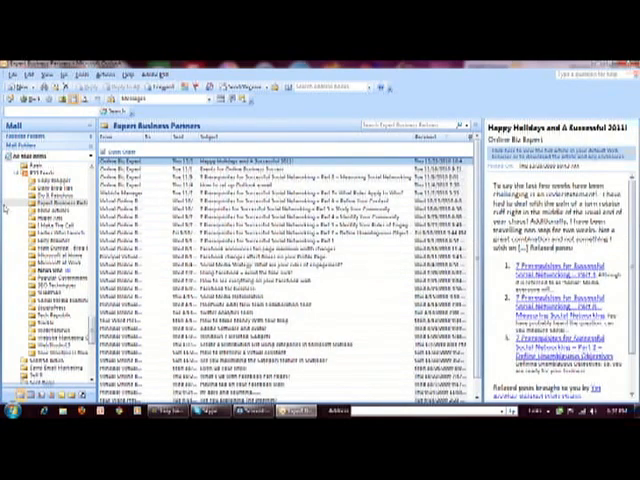
mouse_move(128, 138)
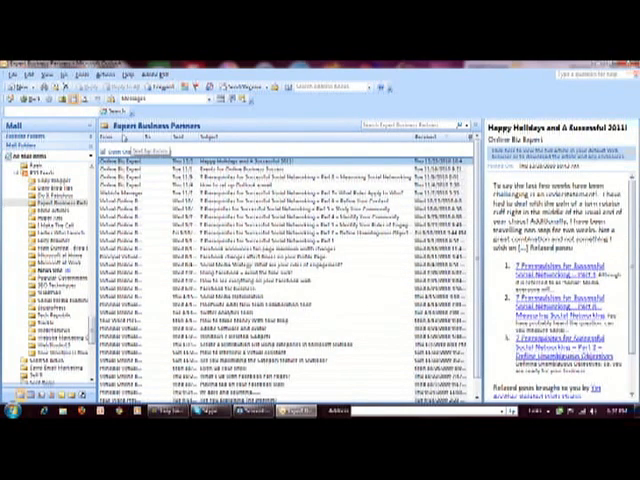